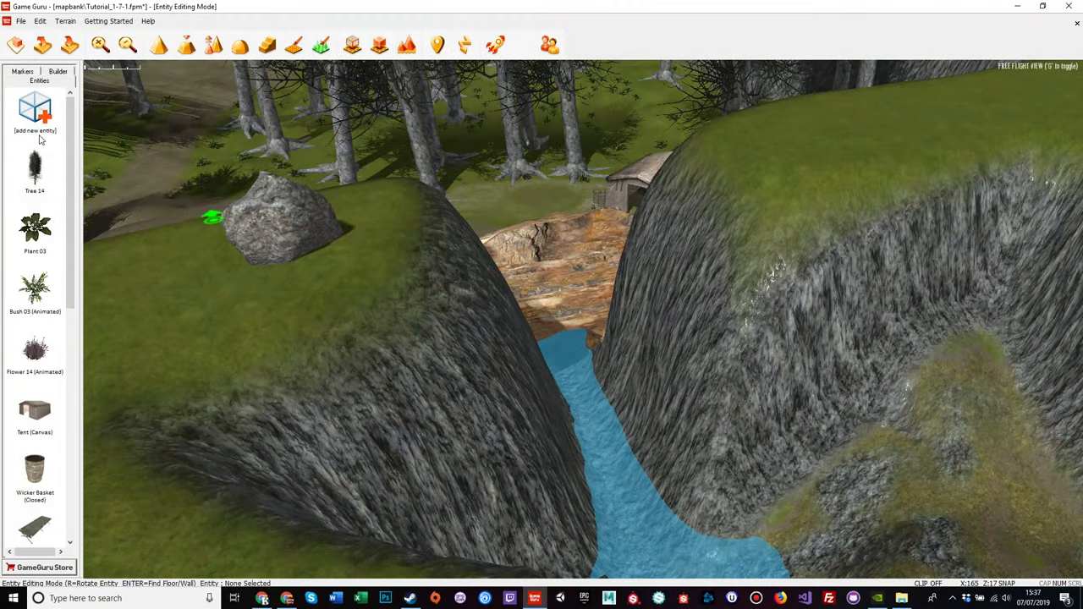
Bring up the entity library and pick a cave section from Classics > Nature
{"action": "left_click", "coordinate": [35, 108]}
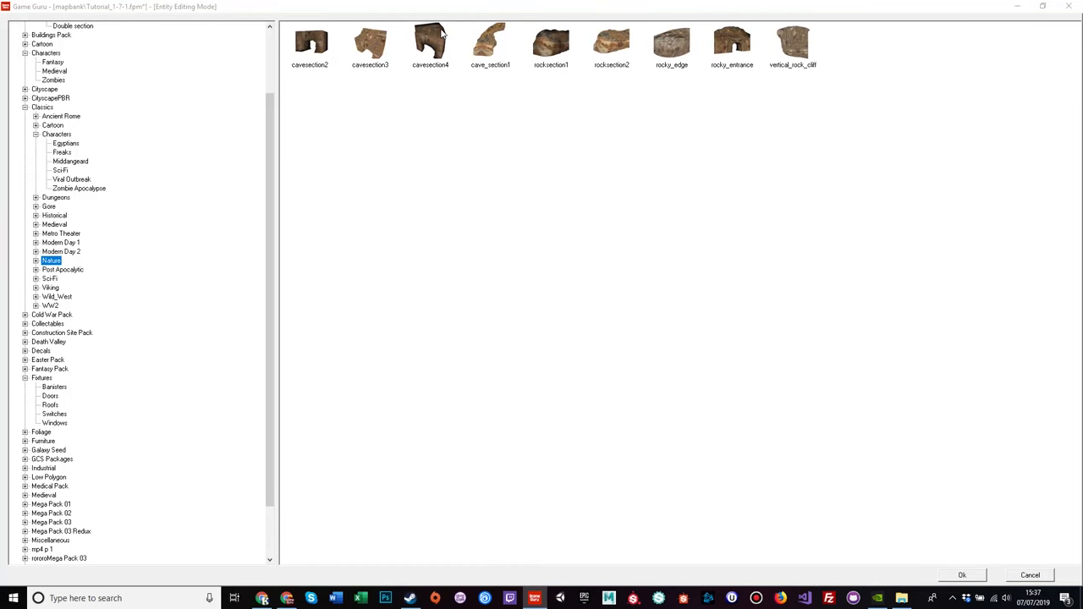
{"action": "left_click", "coordinate": [1029, 574]}
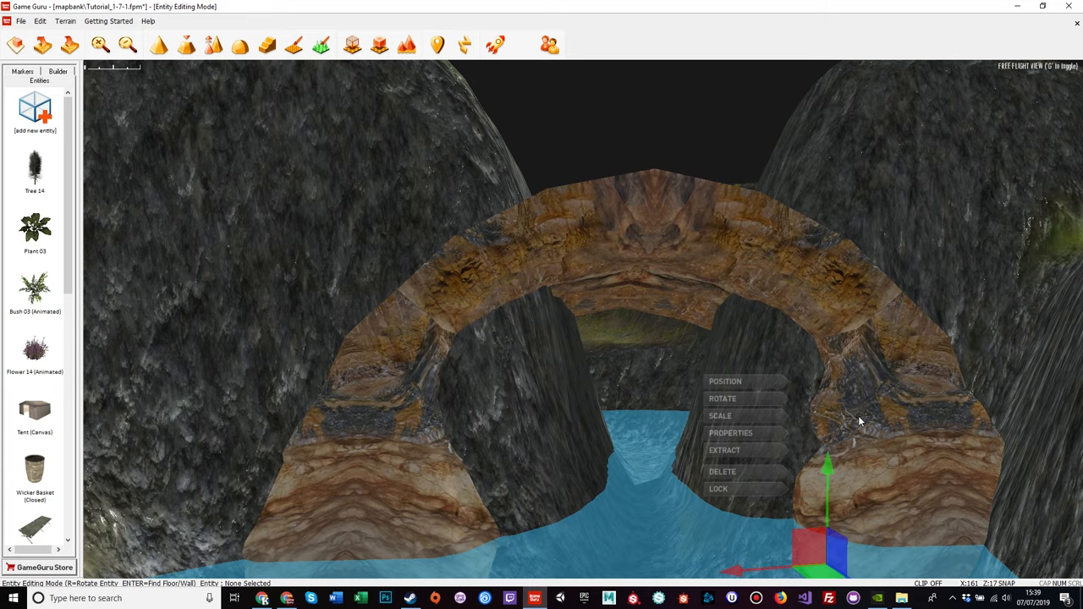
{"action": "key", "text": "f"}
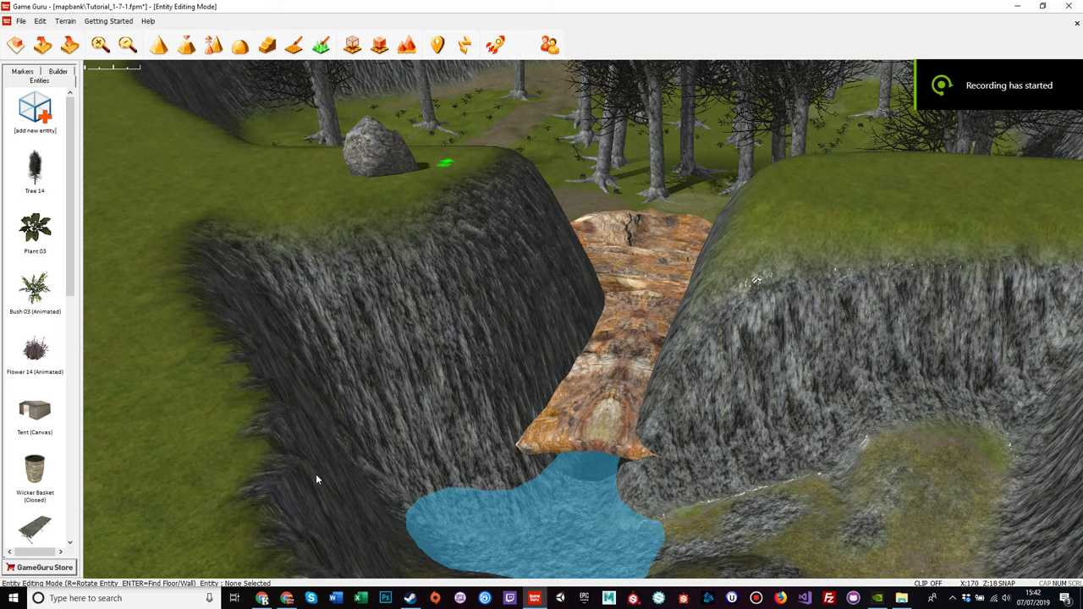
{"action": "mouse_move", "coordinate": [169, 207]}
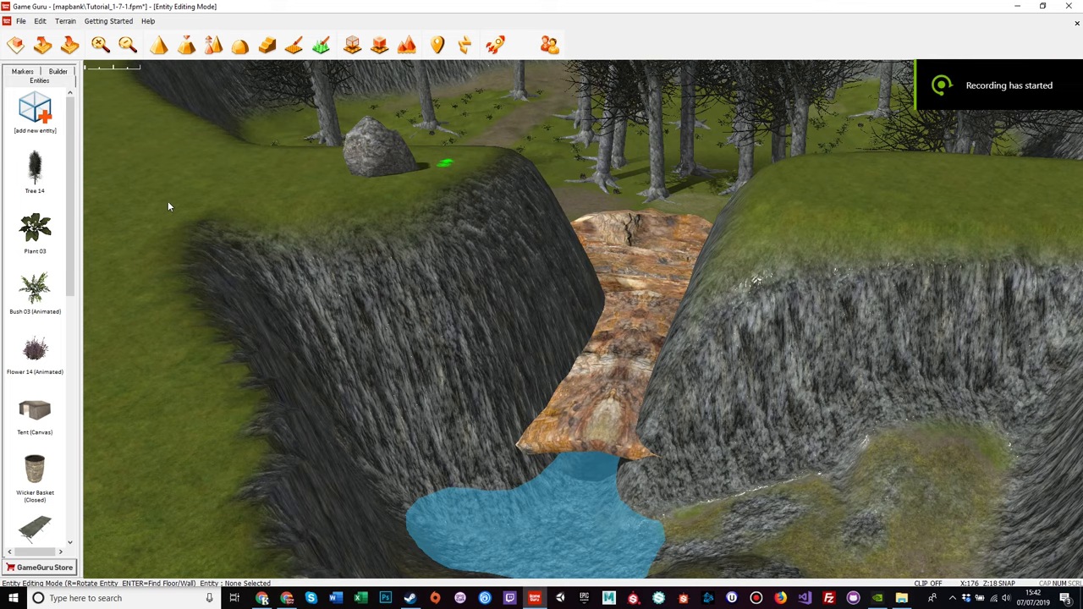
Choose the vertical_rock_cliff entity from the Classics > Nature library
{"action": "left_click", "coordinate": [34, 110]}
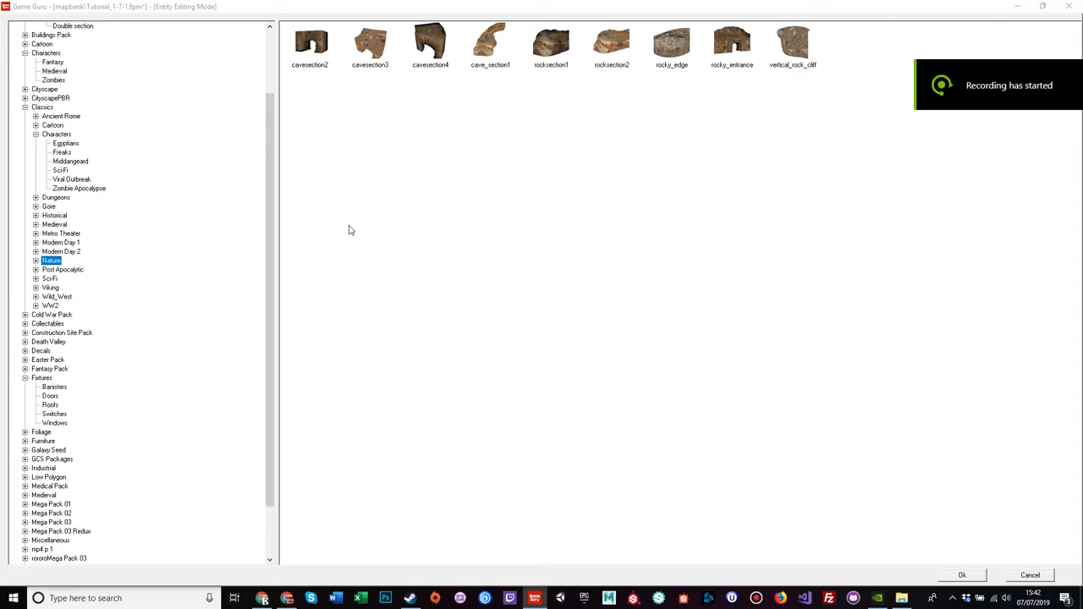
{"action": "mouse_move", "coordinate": [582, 82]}
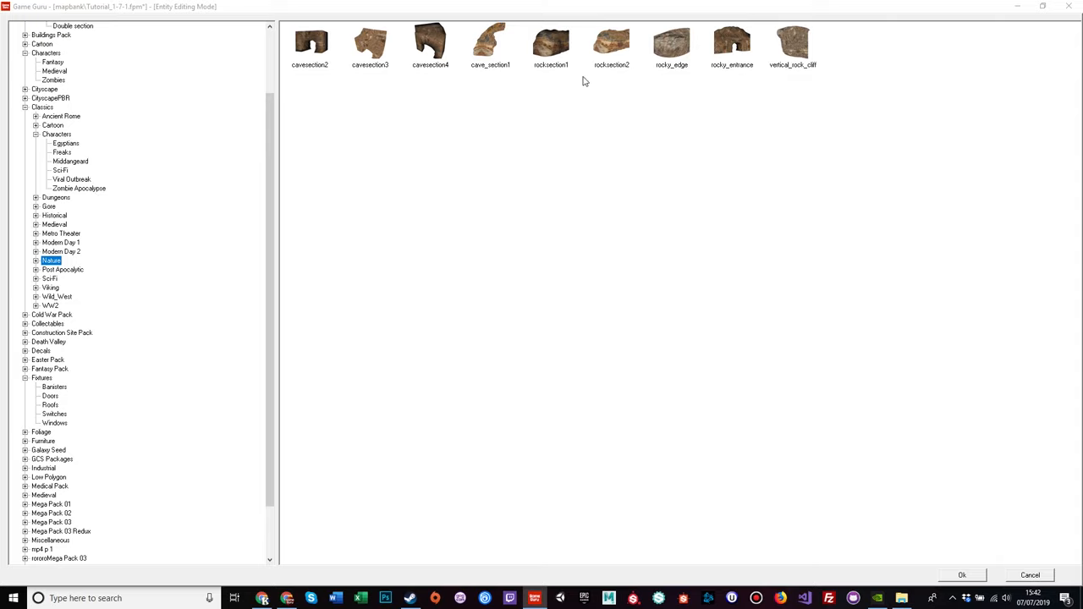
{"action": "mouse_move", "coordinate": [681, 48]}
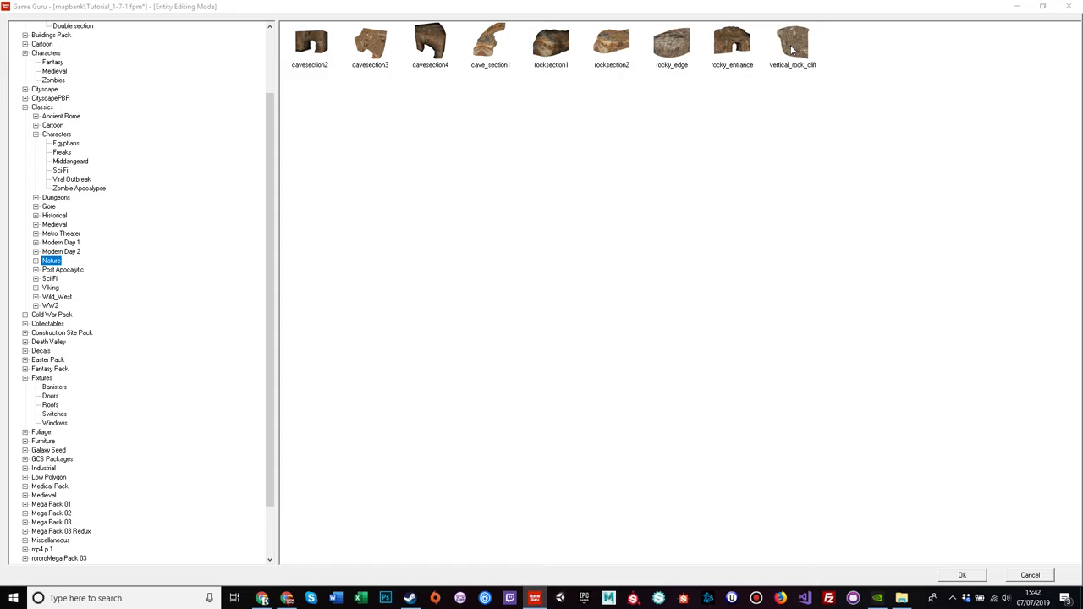
{"action": "left_click", "coordinate": [961, 575]}
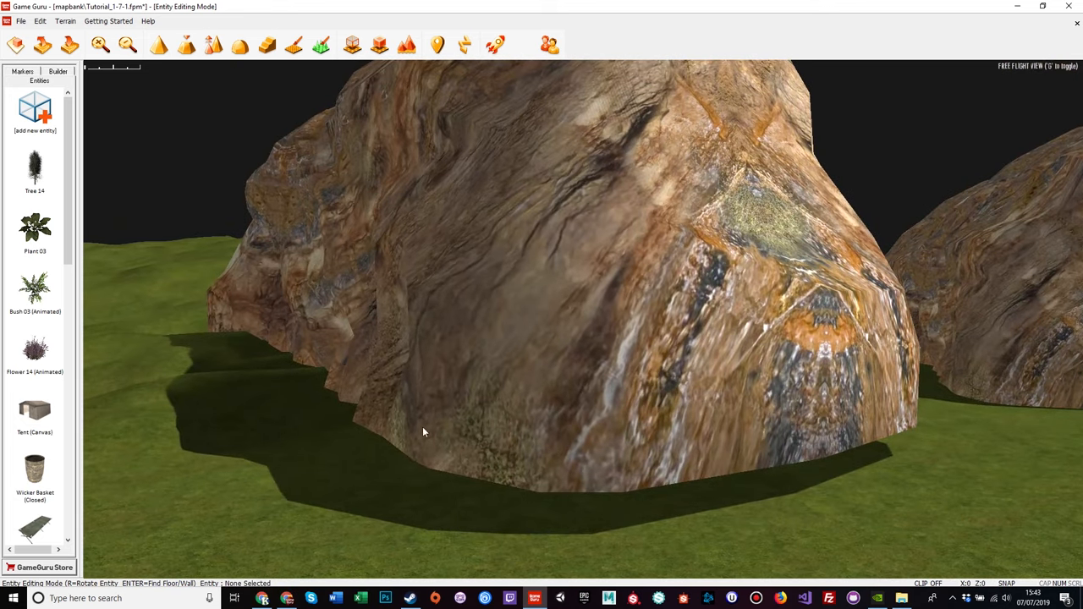
Drop the vertical rock cliff onto the grass near the rim of the pit
{"action": "left_click", "coordinate": [423, 431]}
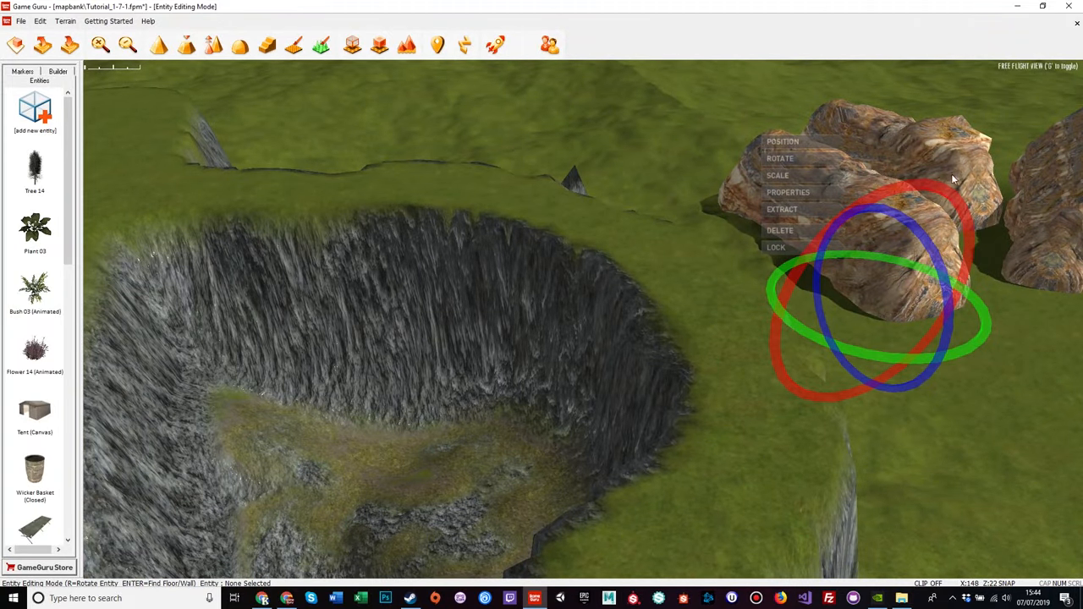
Move the rock section into the ravine above the stream and switch to rotating it
{"action": "left_click", "coordinate": [782, 141]}
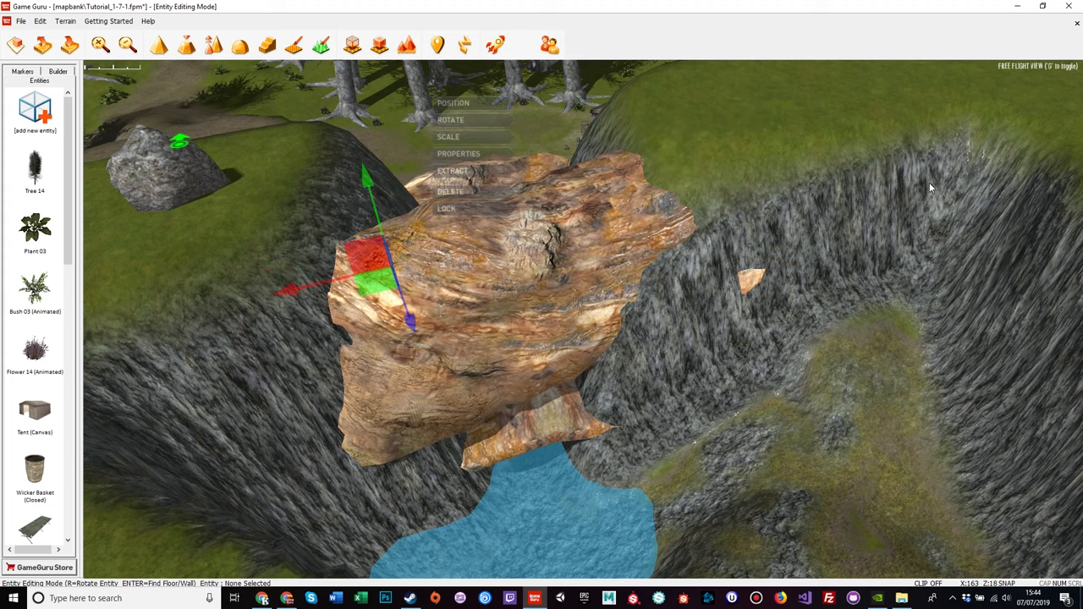
{"action": "mouse_move", "coordinate": [706, 237]}
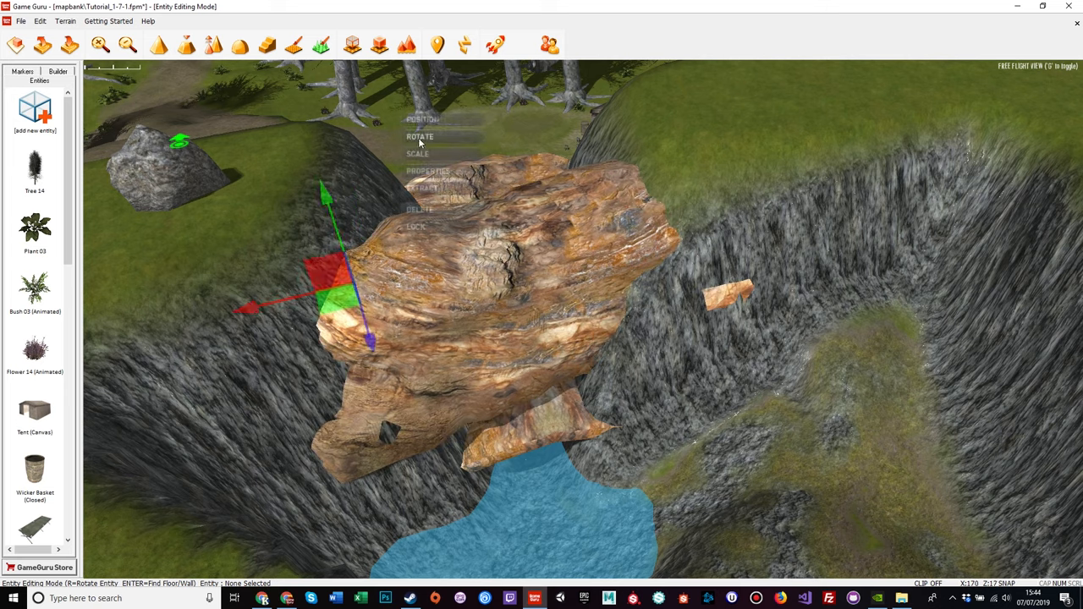
{"action": "left_click", "coordinate": [420, 137]}
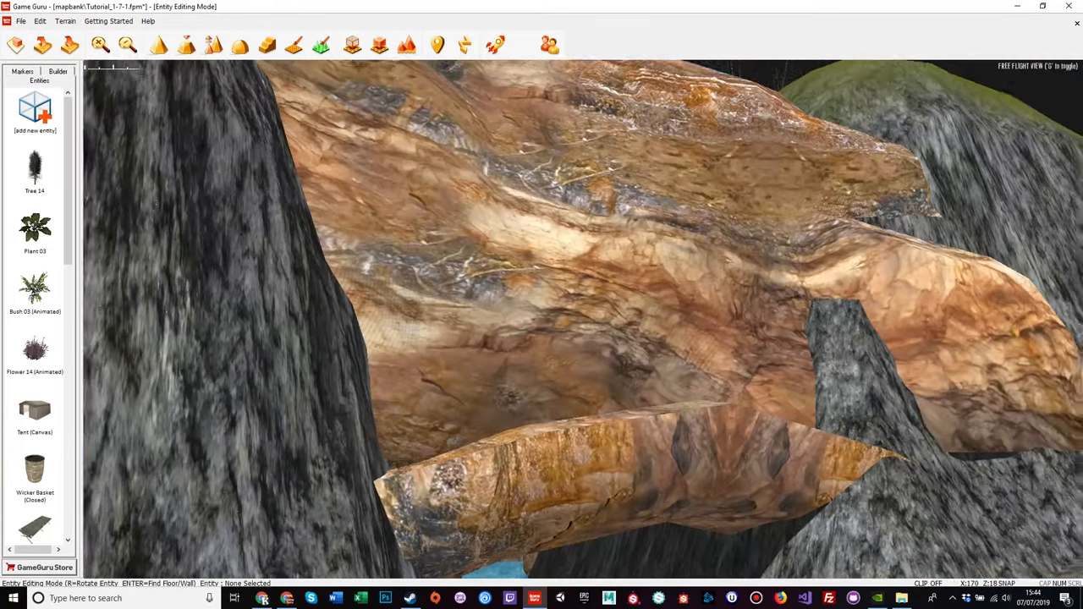
View the rock from below, seat it against the ravine walls, and switch to scaling it
{"action": "right_click", "coordinate": [169, 178]}
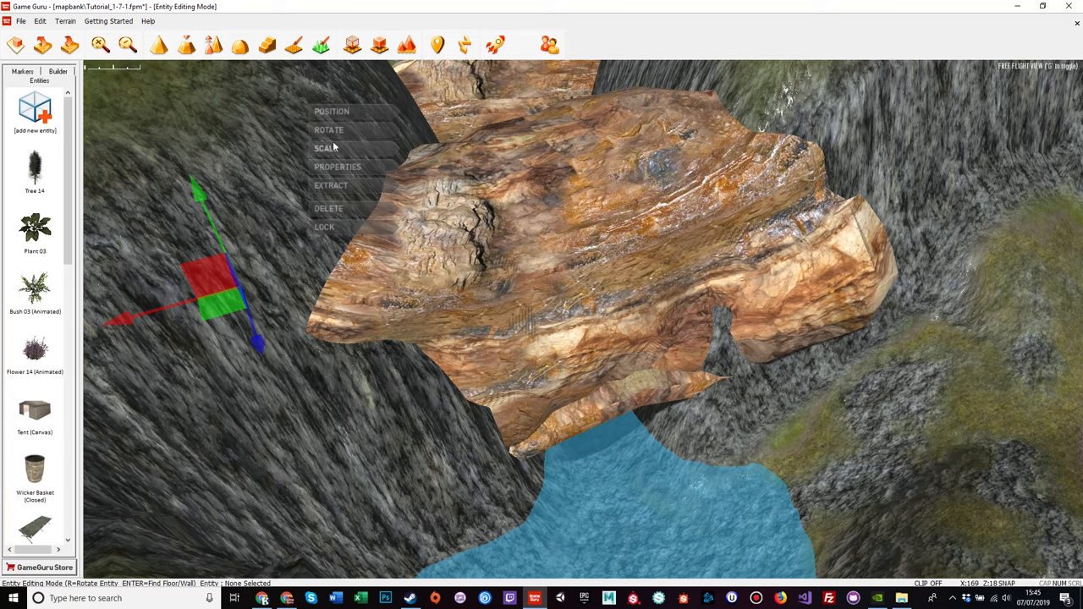
{"action": "left_click", "coordinate": [328, 130]}
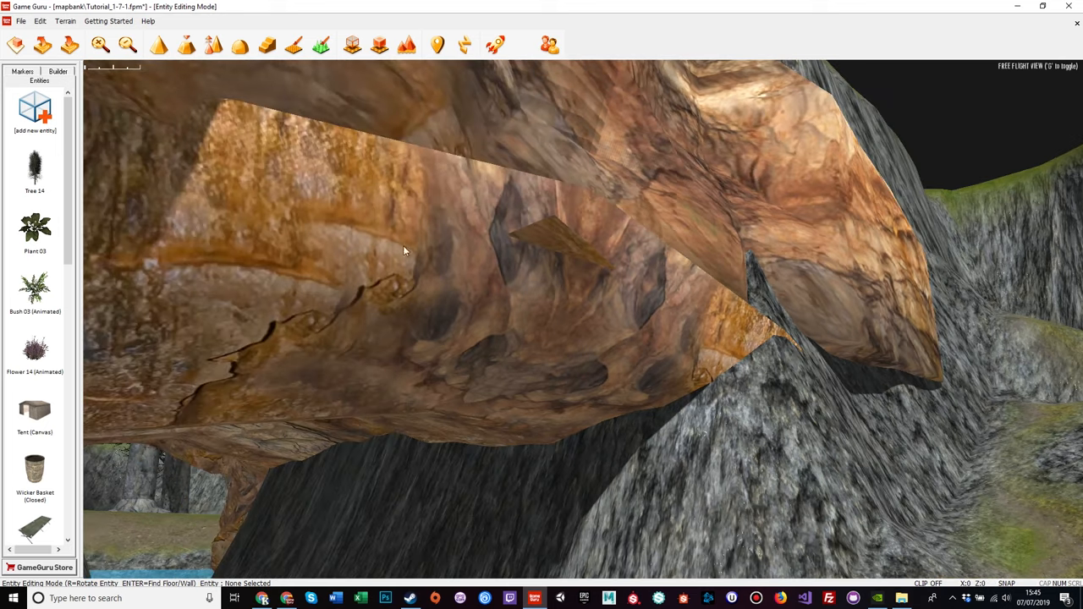
Release the rock section once it meets the cliff faces with no gaps in the roof
{"action": "right_click", "coordinate": [626, 153]}
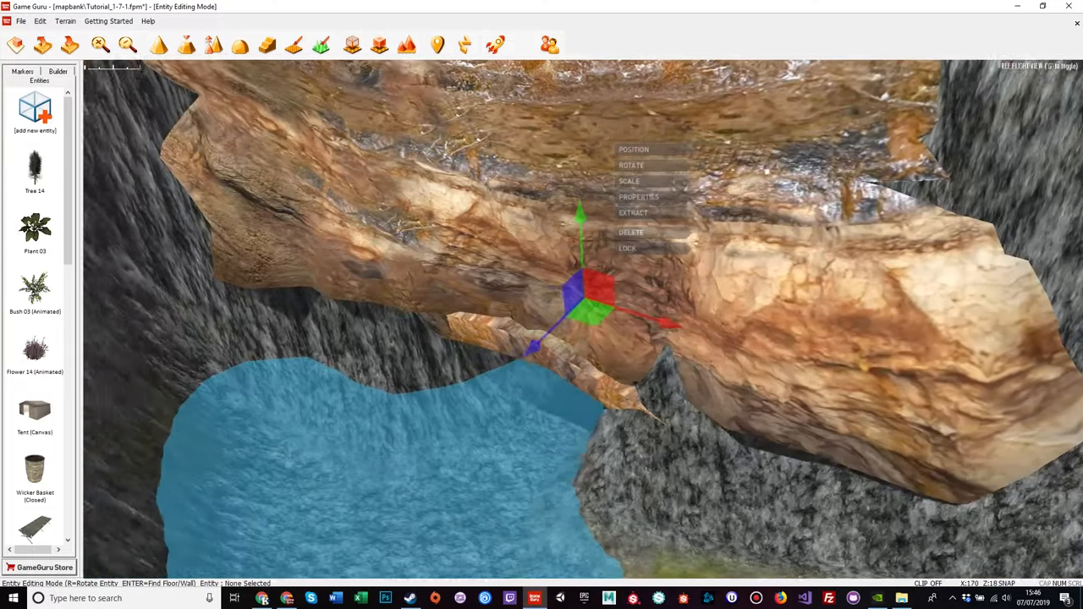
Look straight down on the layered rock bridge spanning the ravine
{"action": "key", "text": "f"}
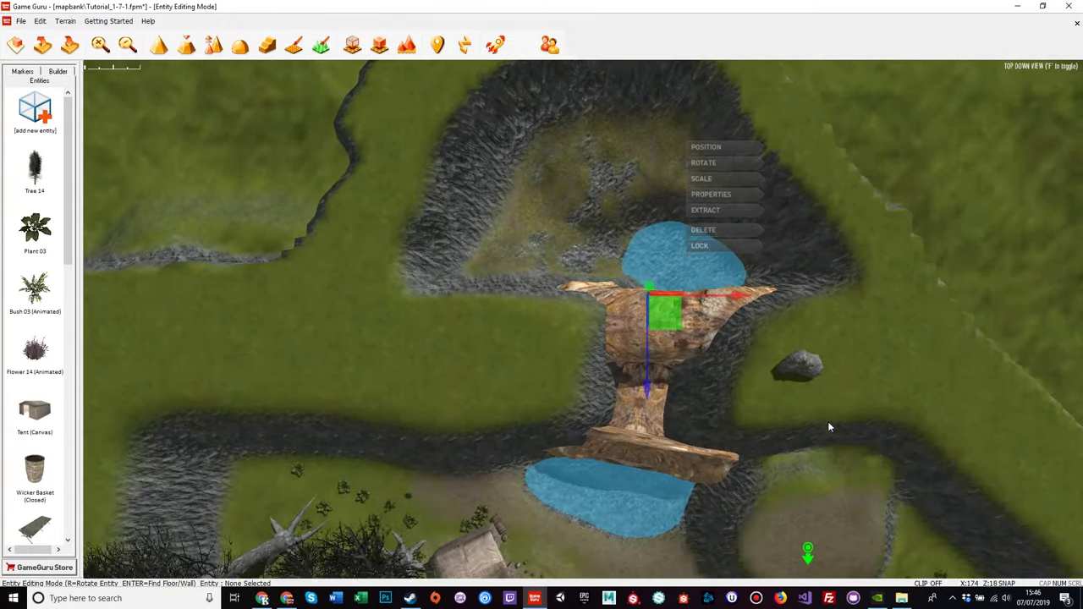